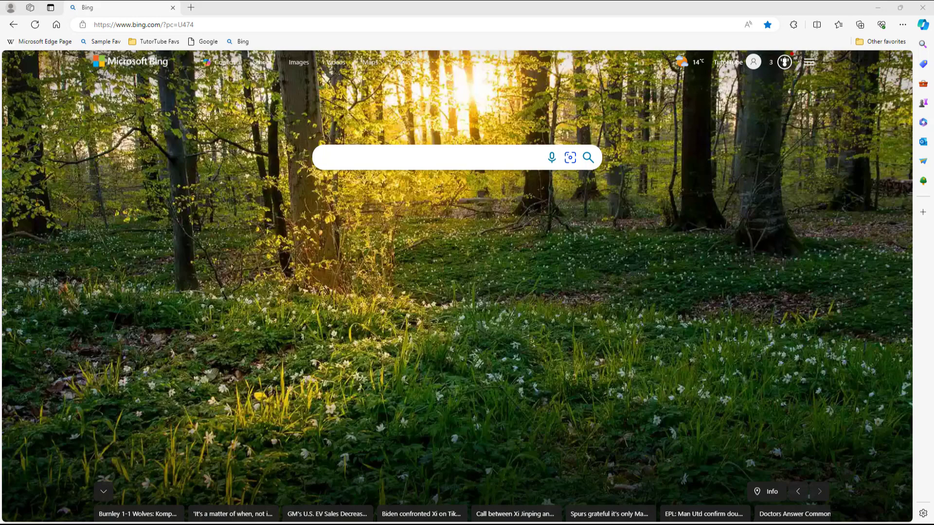
mouse_move(825, 58)
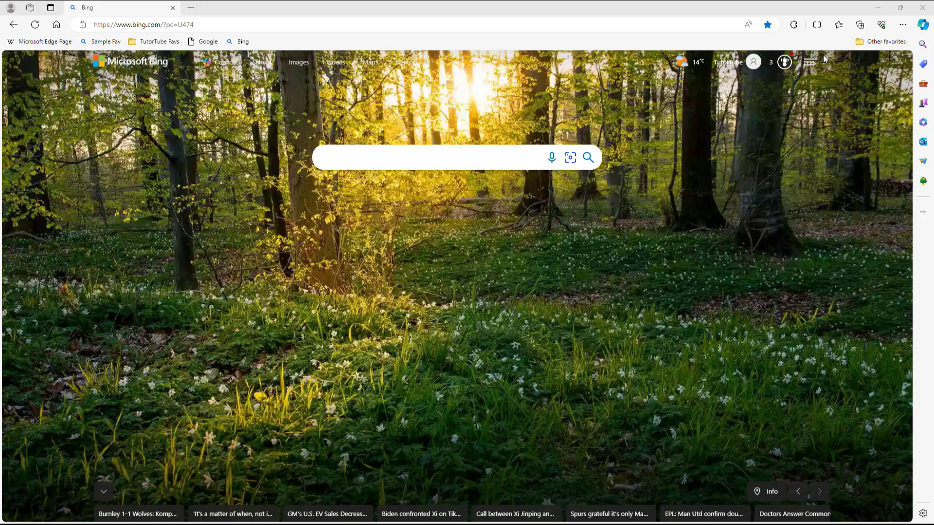
- Reach Edge's Manage extensions page from the toolbar Extensions menu
click(793, 24)
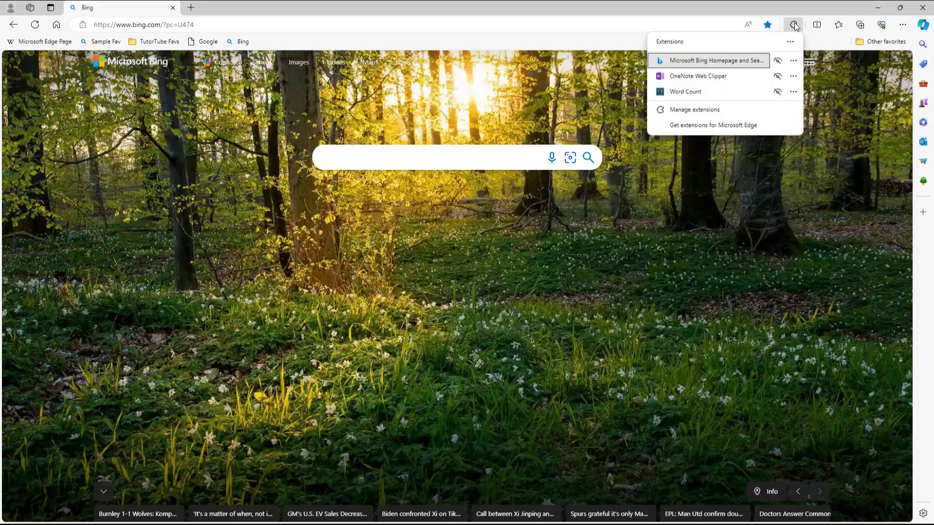
click(693, 109)
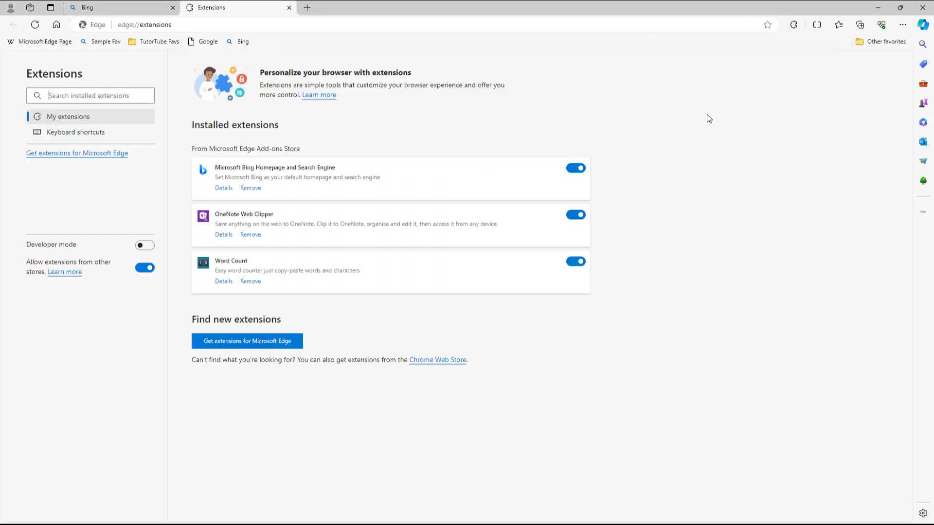
mouse_move(426, 212)
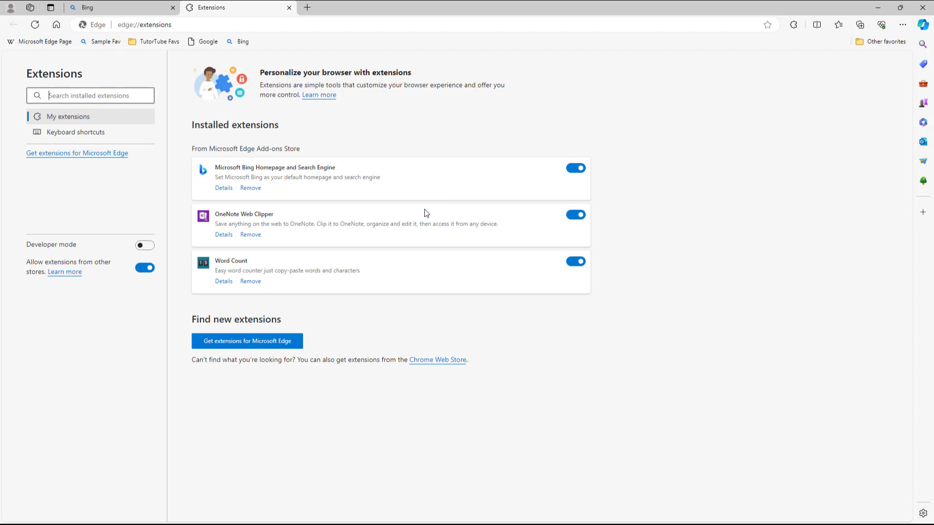
- Show the Keyboard shortcuts list for the three installed extensions
click(76, 131)
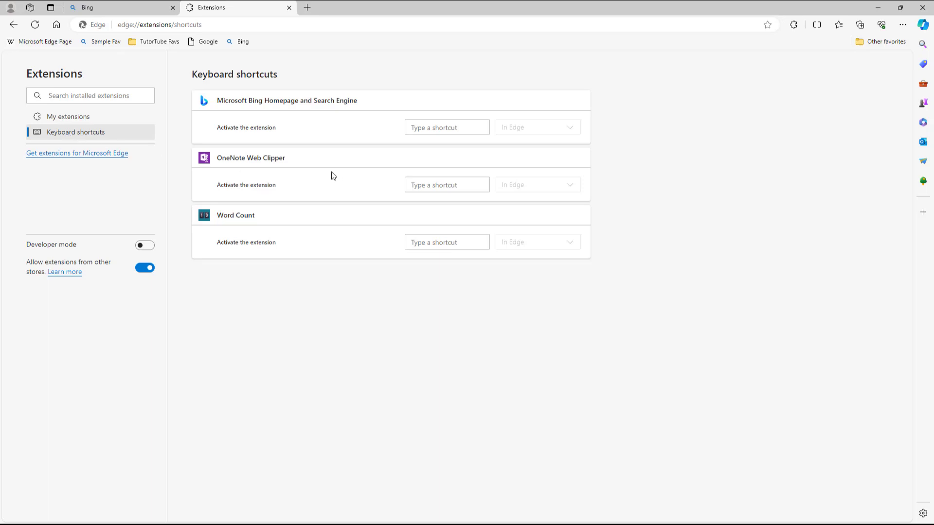
mouse_move(258, 197)
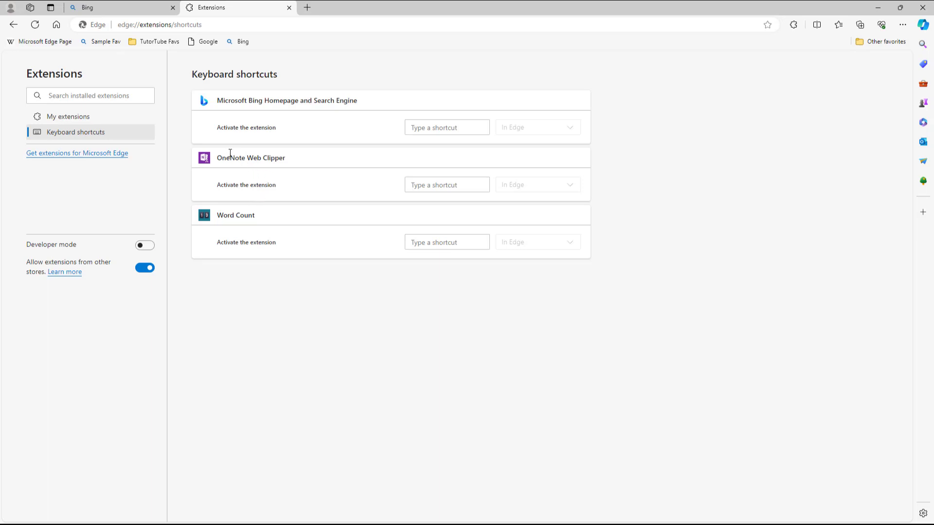
- Assign Ctrl+Shift+C as the OneNote Web Clipper activation shortcut
click(446, 185)
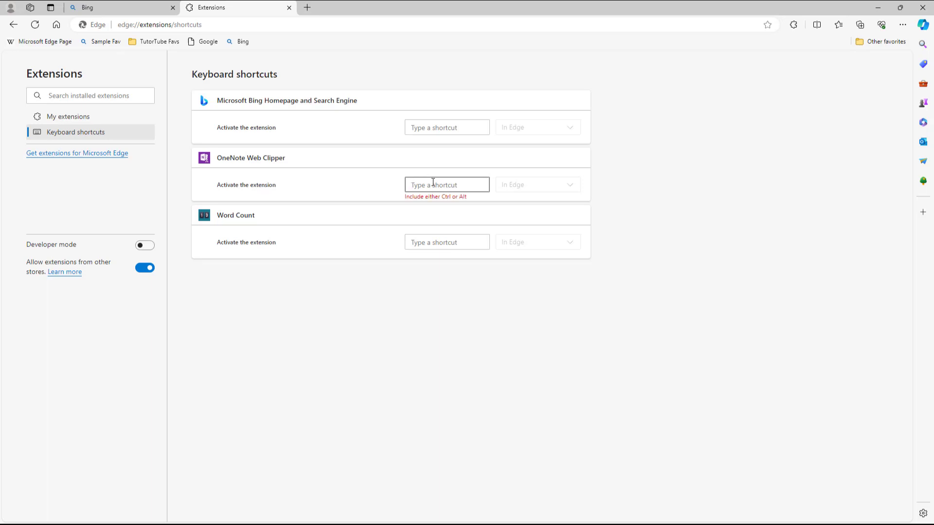
mouse_move(426, 199)
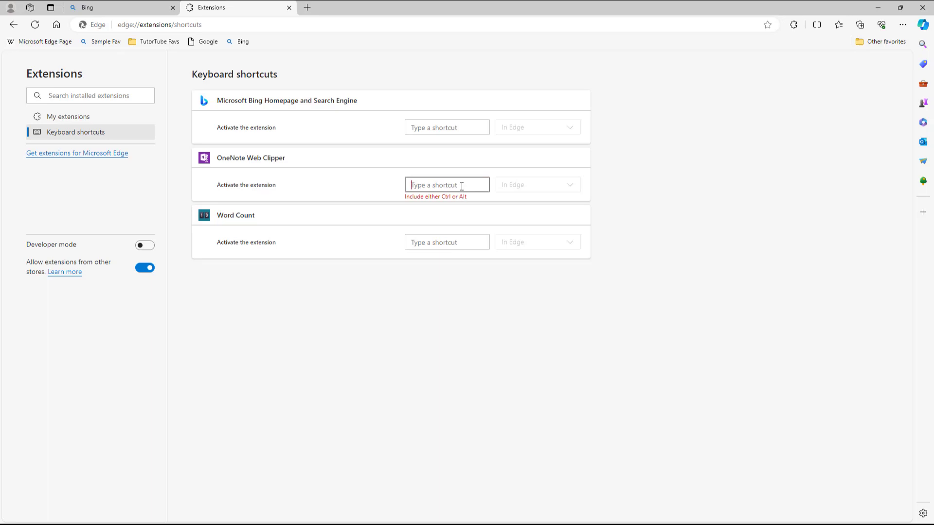
text(Ctrl + Shift + C)
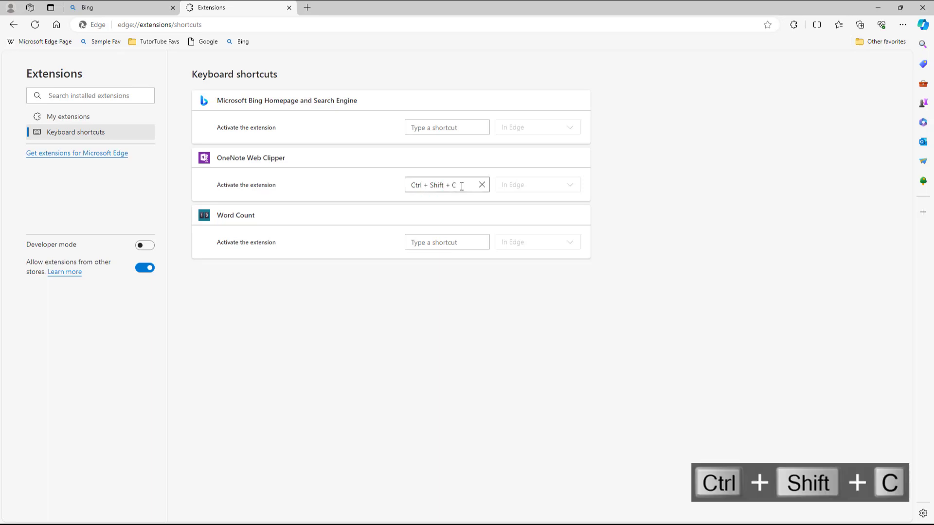
click(481, 185)
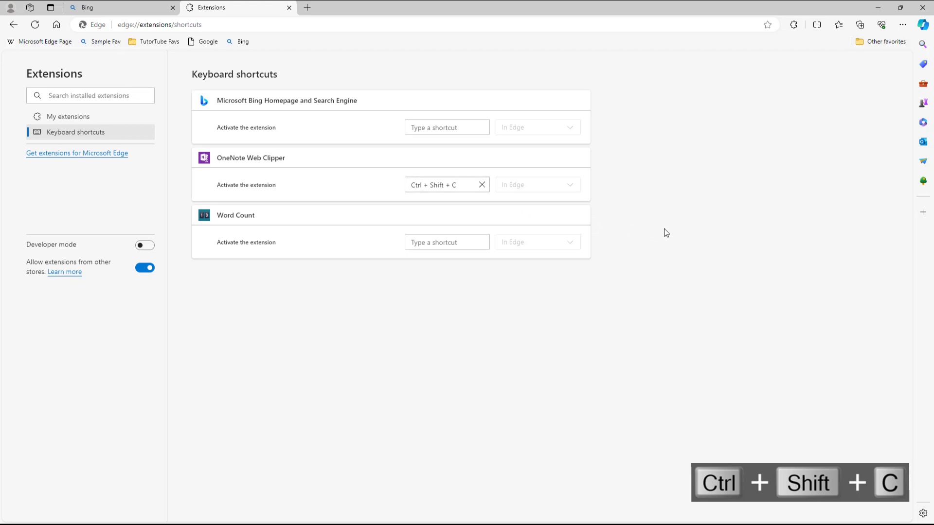
mouse_move(291, 159)
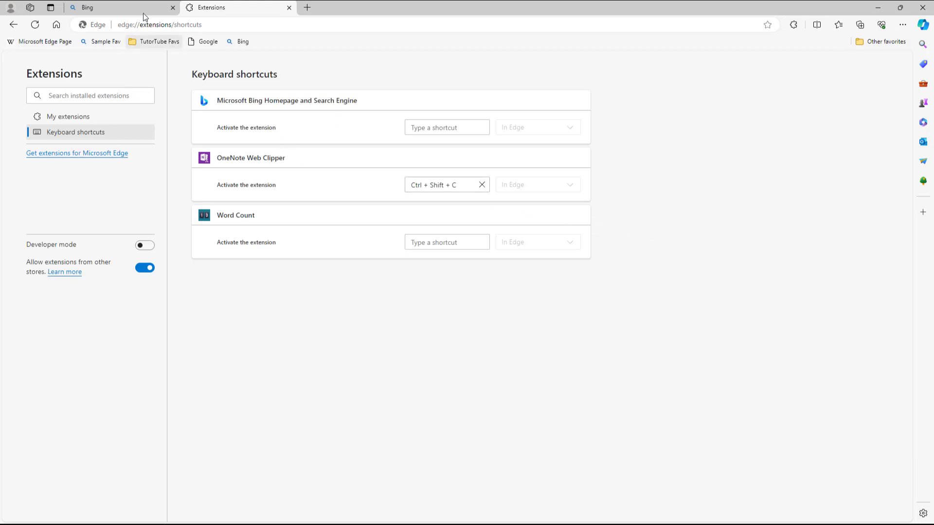
click(119, 7)
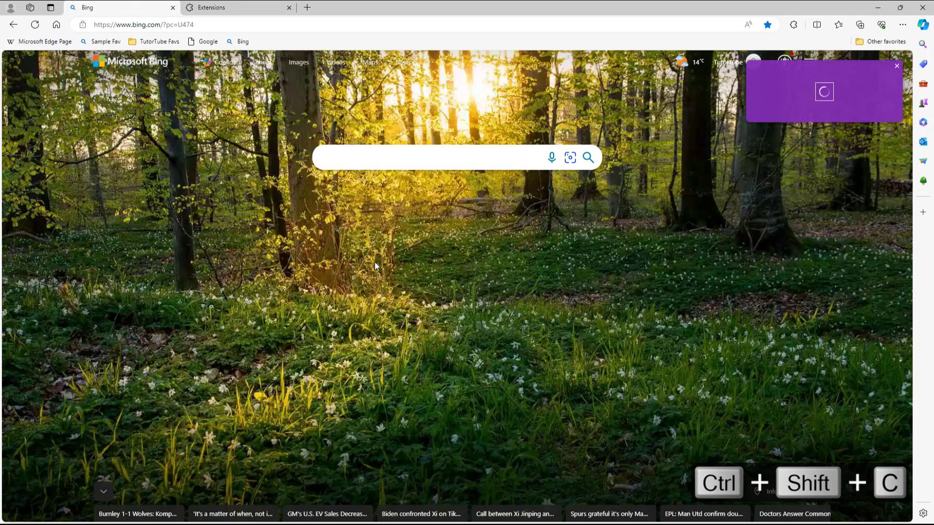
mouse_move(841, 84)
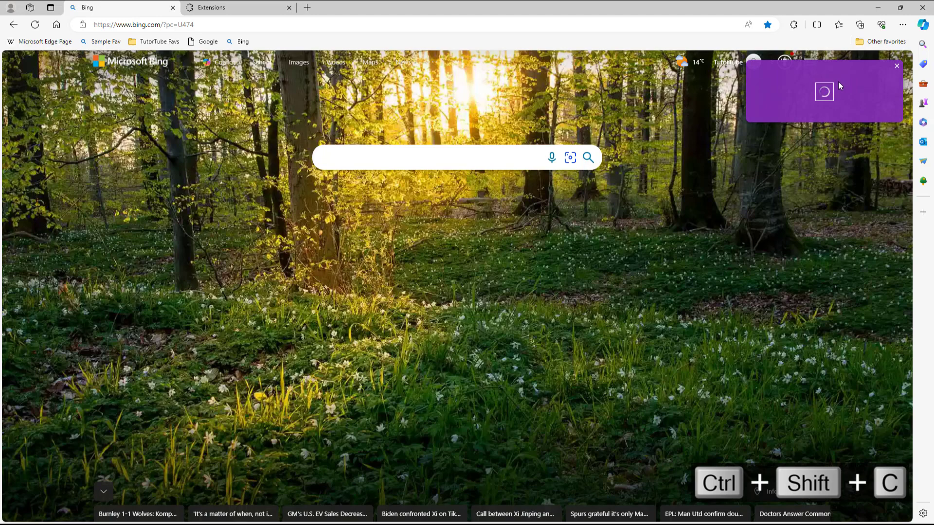
click(895, 66)
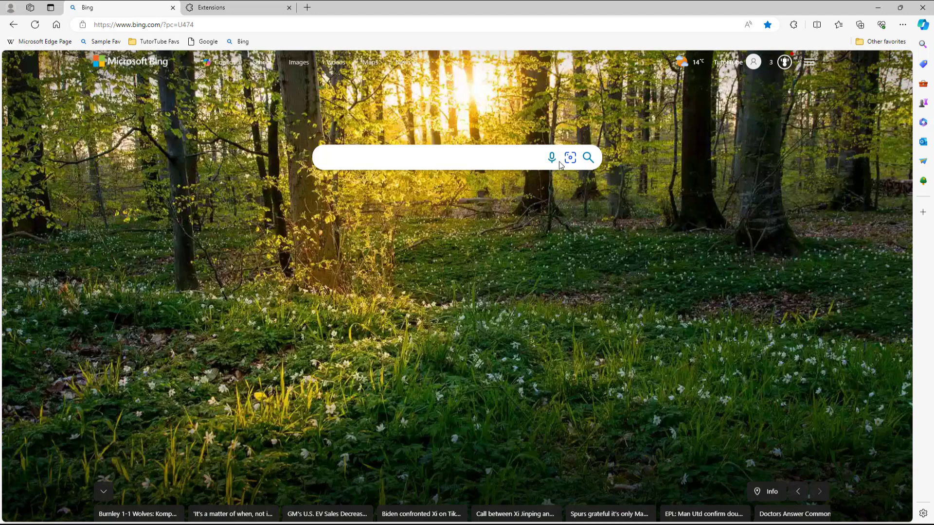
click(237, 7)
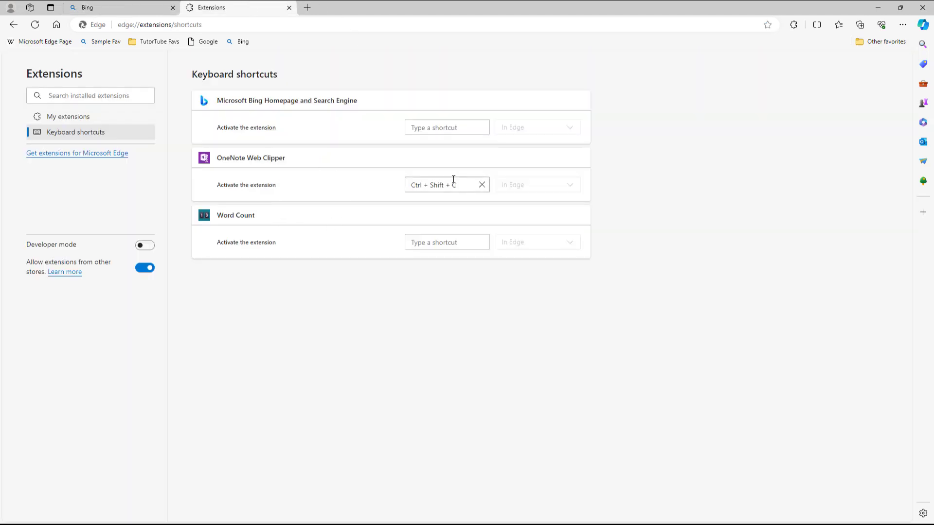